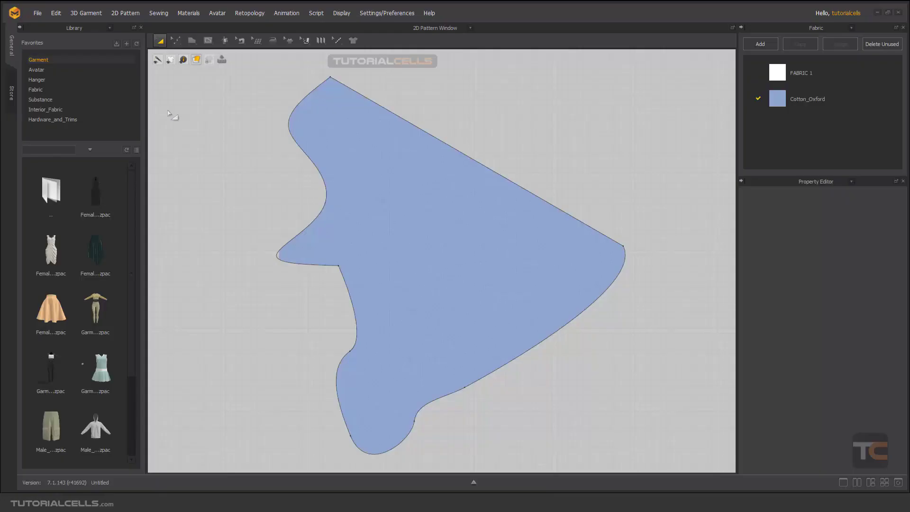
# Select the blue pattern and switch to Edit Curve Point (V) to expose its curve points
pyautogui.click(443, 218)
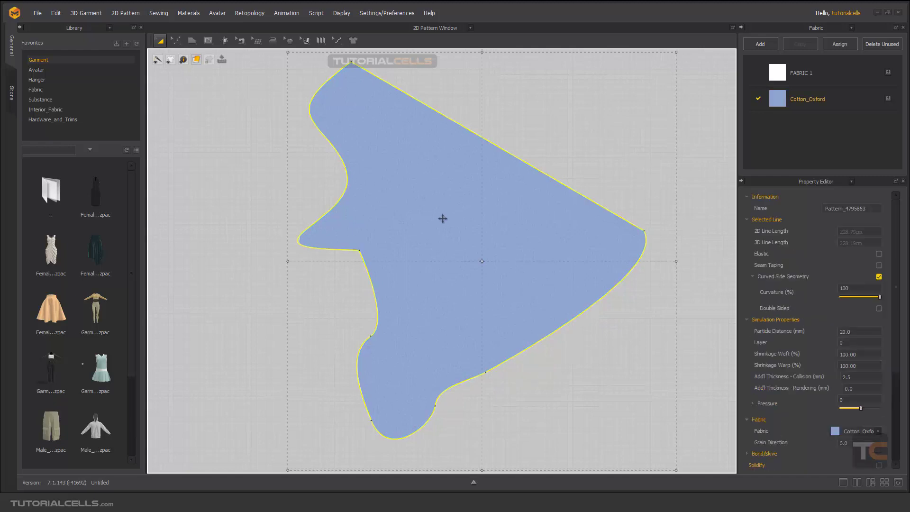
pyautogui.moveTo(194, 77)
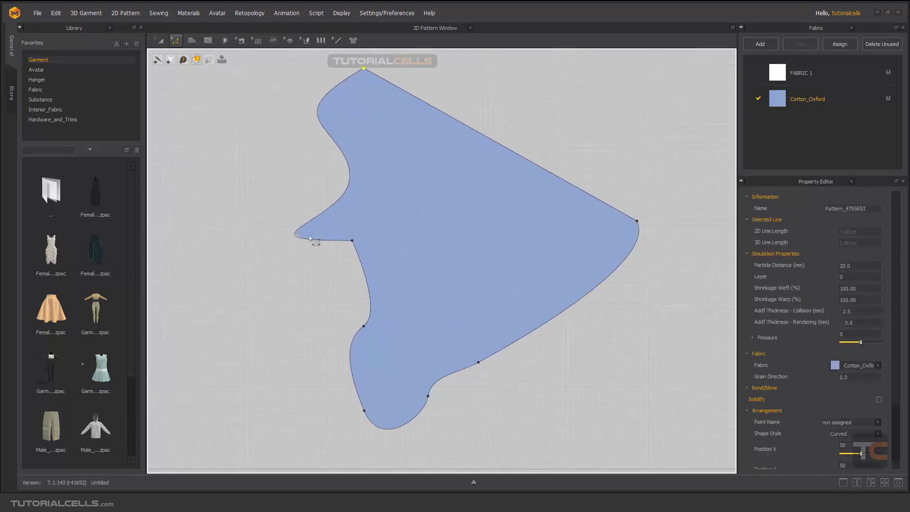
pyautogui.click(175, 40)
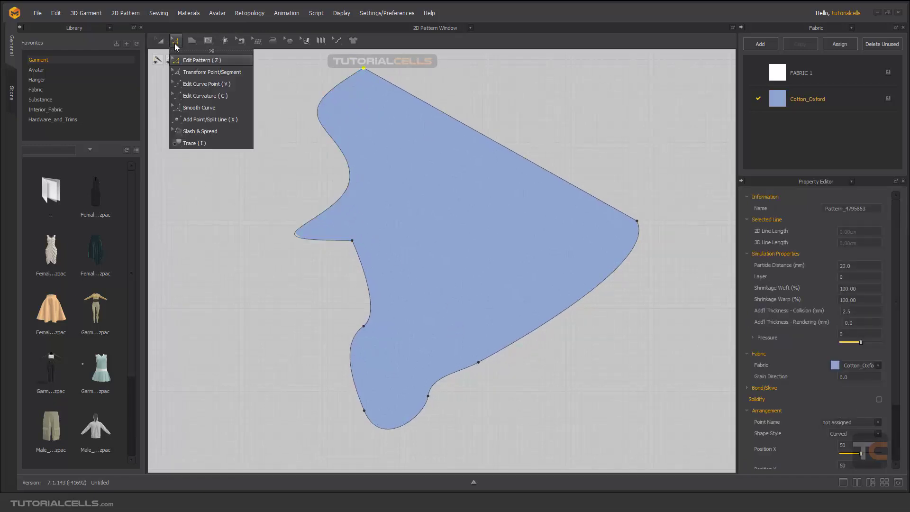
pyautogui.moveTo(205, 96)
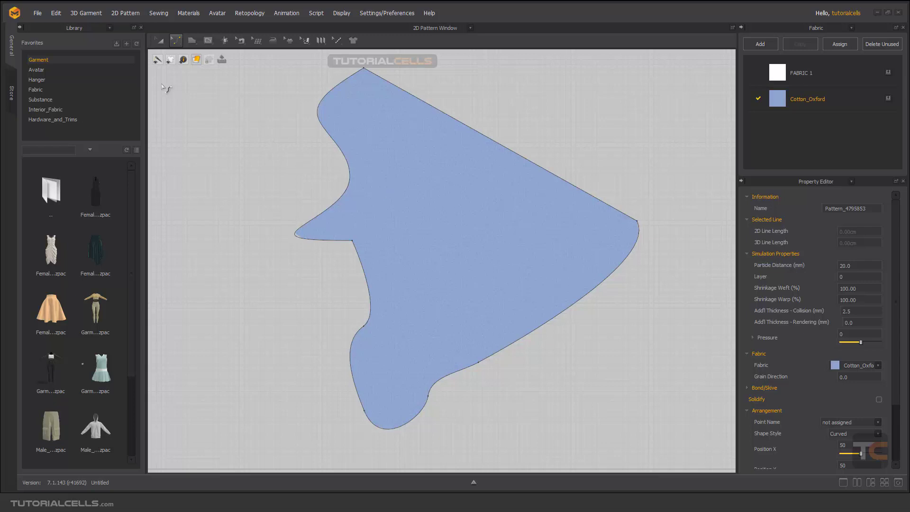
pyautogui.click(175, 41)
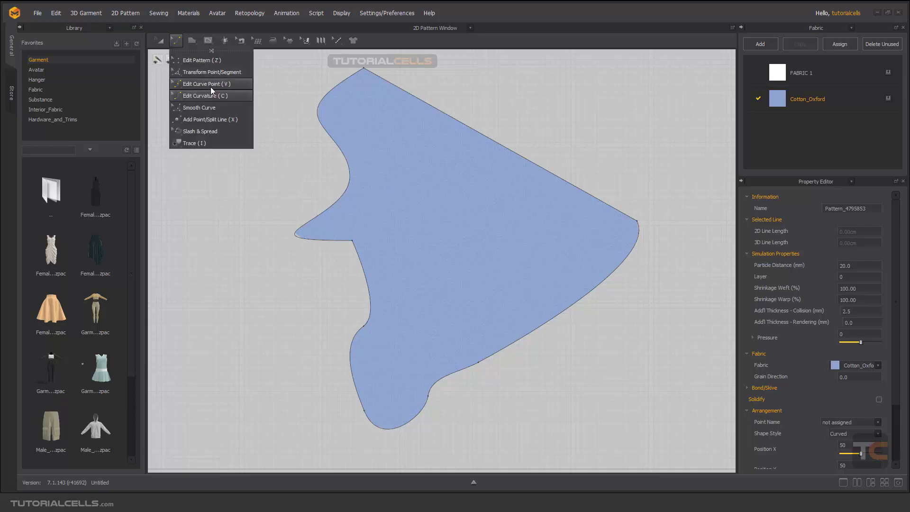
pyautogui.click(203, 84)
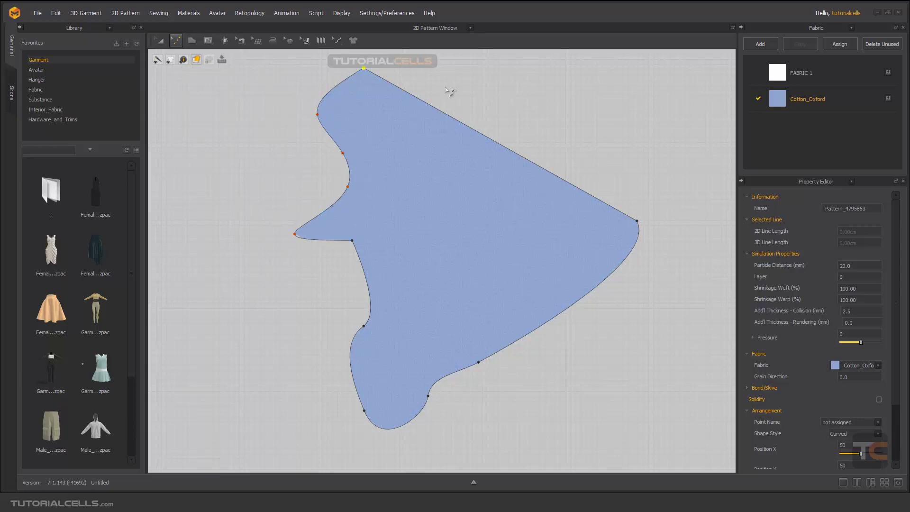
pyautogui.moveTo(376, 88)
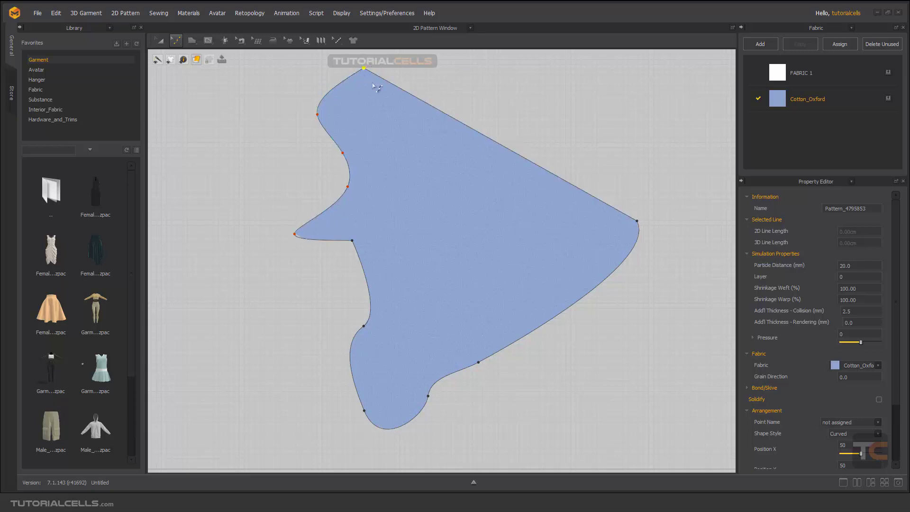
pyautogui.moveTo(598, 185)
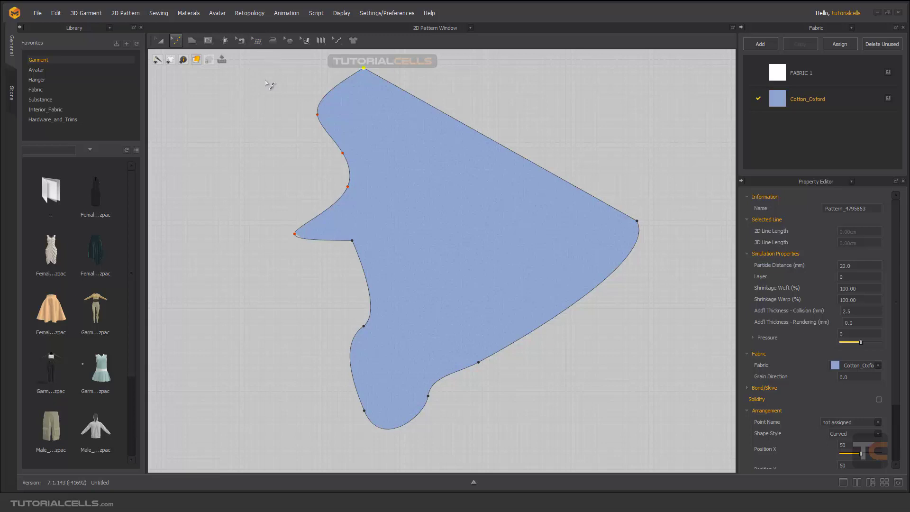
pyautogui.click(240, 41)
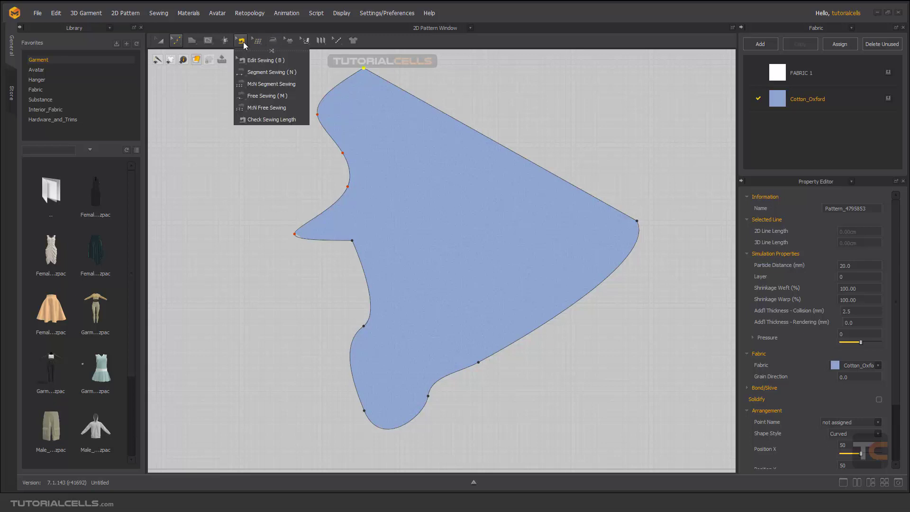
# Use Add Point/Split Line (X) to add points along the upper-left curved edge
pyautogui.click(176, 40)
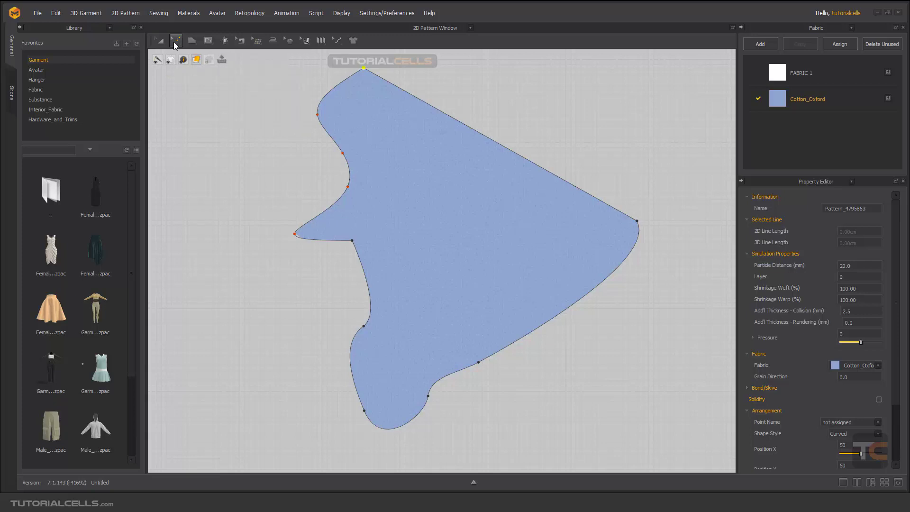
pyautogui.click(176, 41)
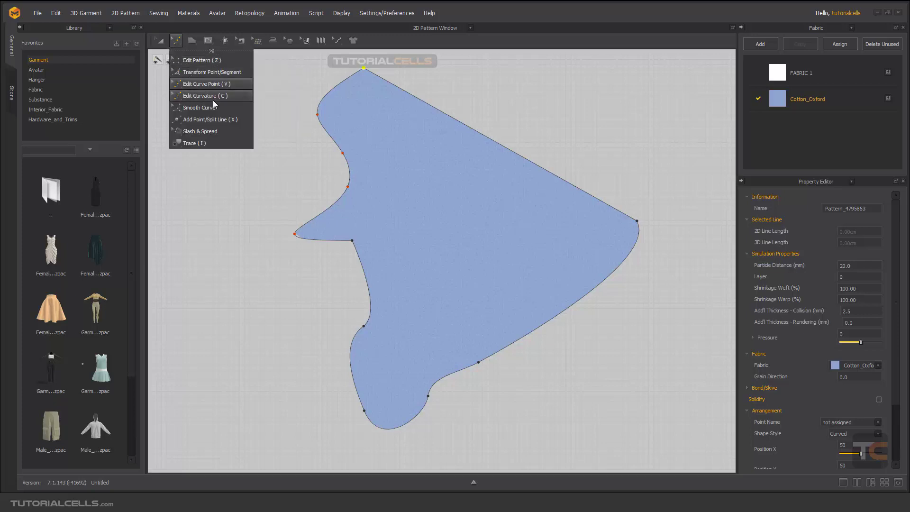
pyautogui.moveTo(203, 119)
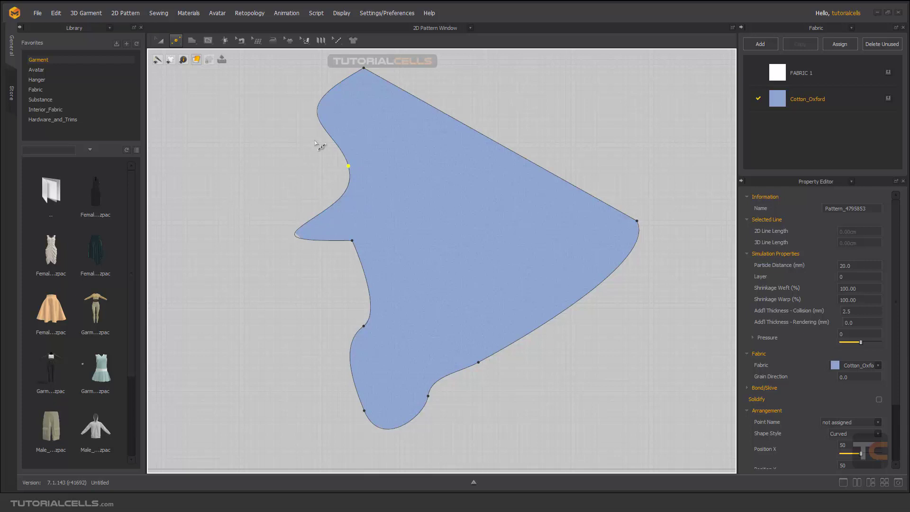
pyautogui.moveTo(332, 199)
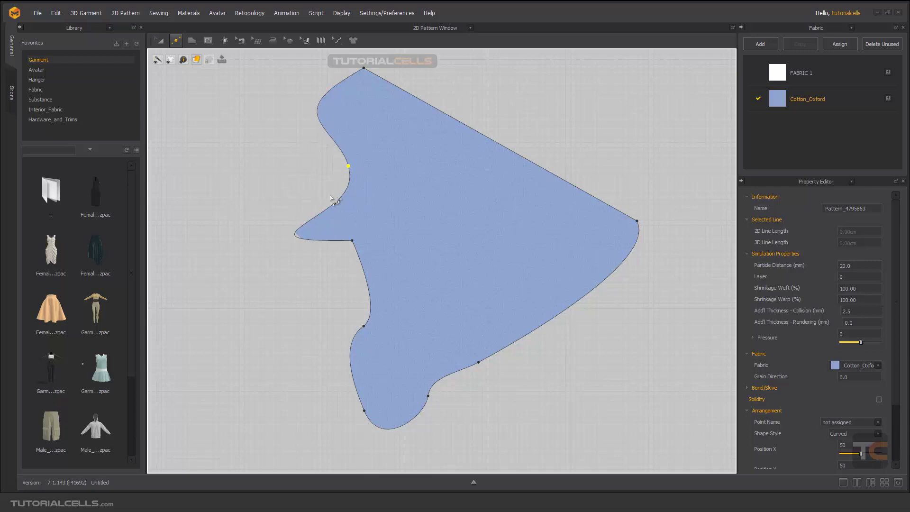
pyautogui.moveTo(347, 166); pyautogui.dragTo(330, 137)
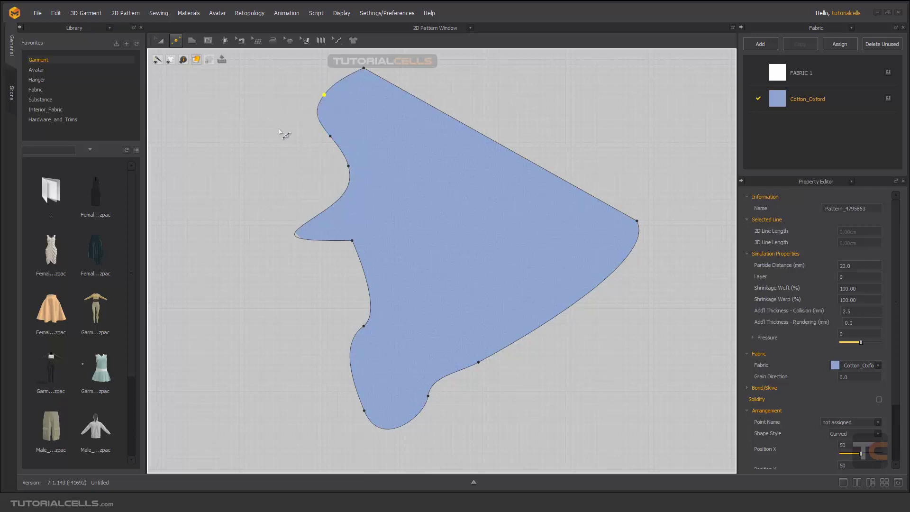
pyautogui.click(441, 110)
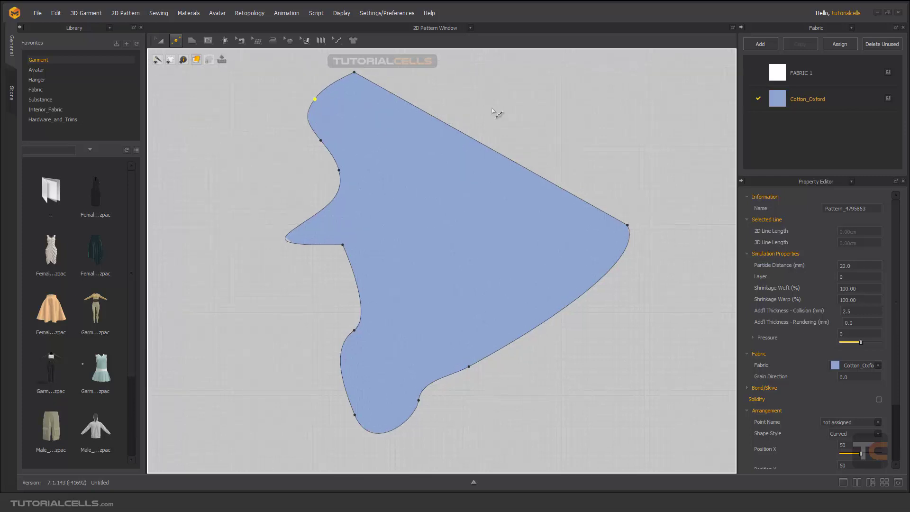
# Position a split on the long top-right edge about 14.23 from the top corner
pyautogui.click(486, 146)
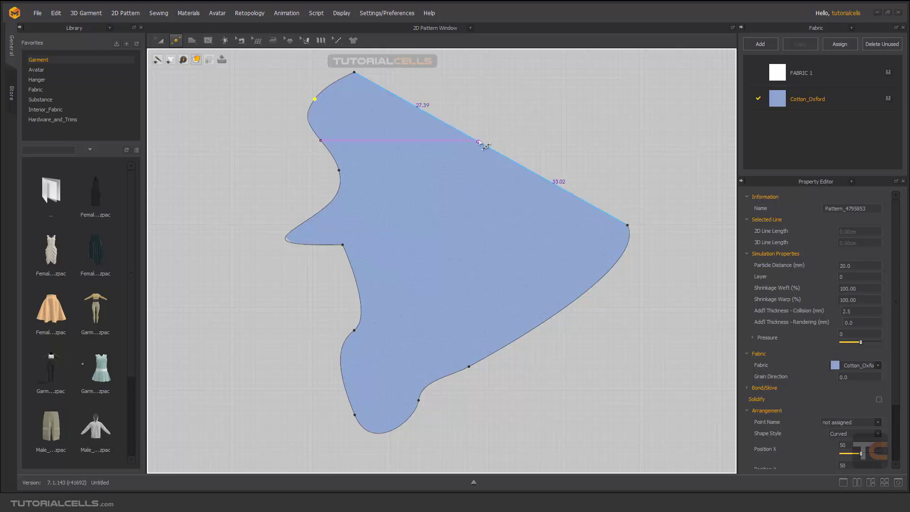
pyautogui.moveTo(479, 144); pyautogui.dragTo(476, 142)
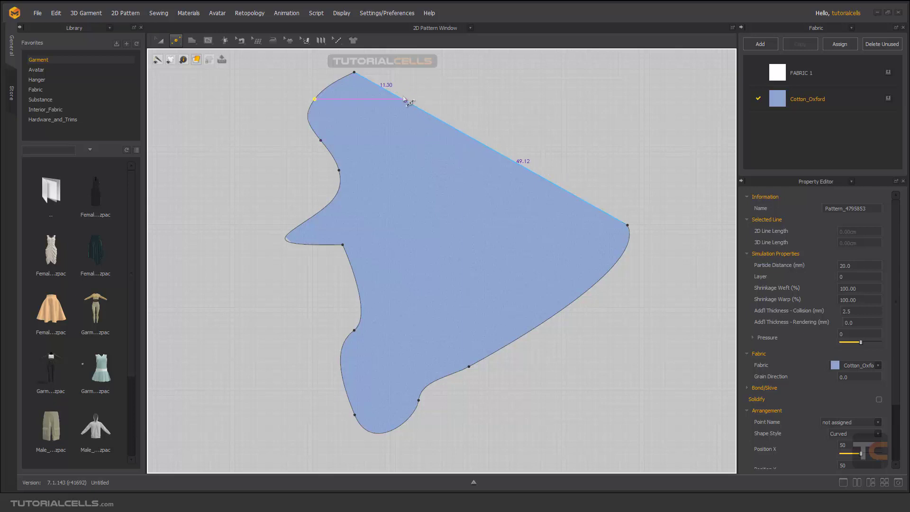
pyautogui.moveTo(405, 98); pyautogui.dragTo(401, 98)
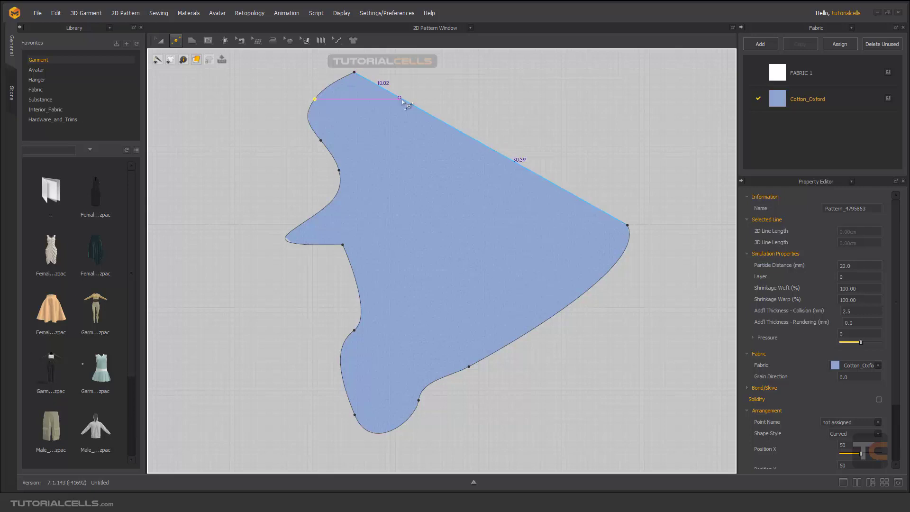
pyautogui.moveTo(400, 98); pyautogui.dragTo(418, 110)
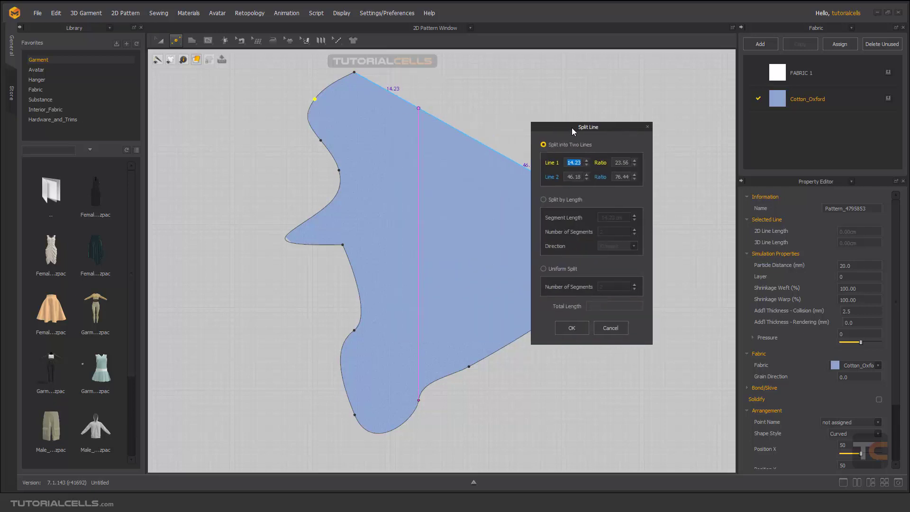
# Move the Split Line dialog aside, set Line 1 to 10 cm, then choose Split by Length
pyautogui.moveTo(588, 127); pyautogui.dragTo(383, 156)
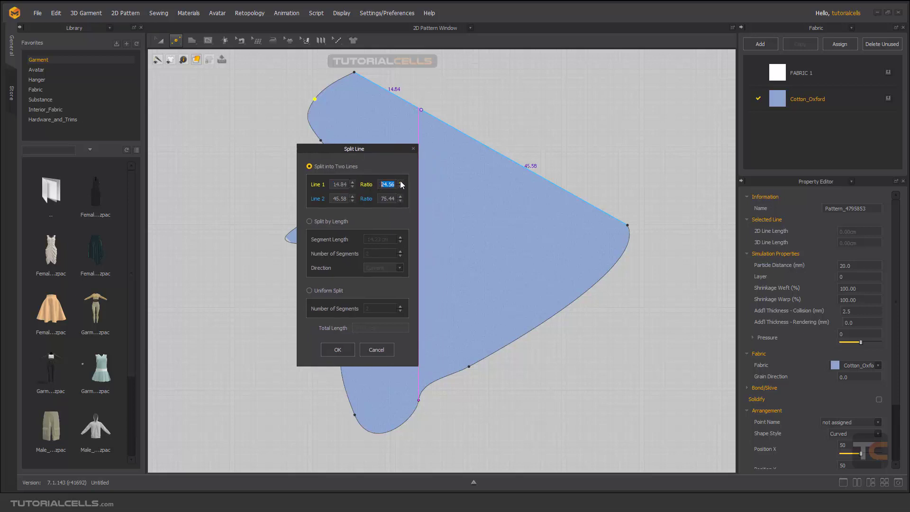
pyautogui.click(387, 199)
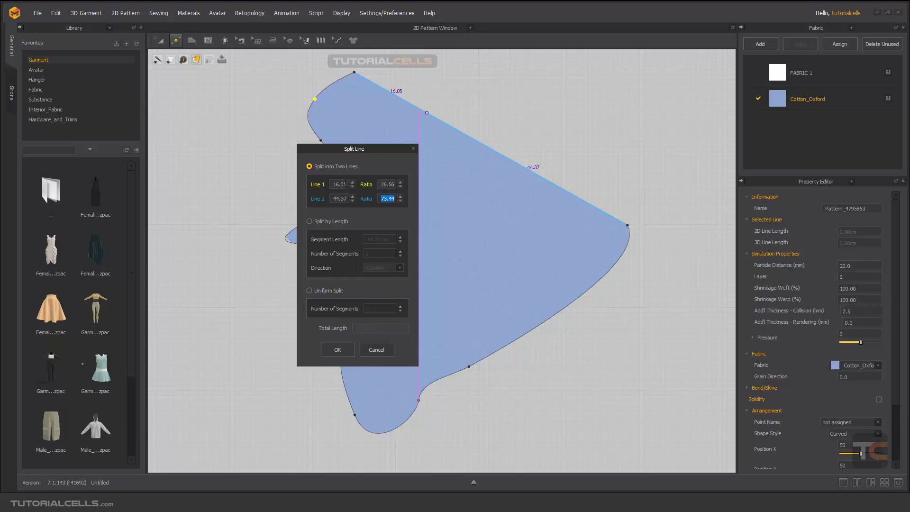
pyautogui.write('10cm')
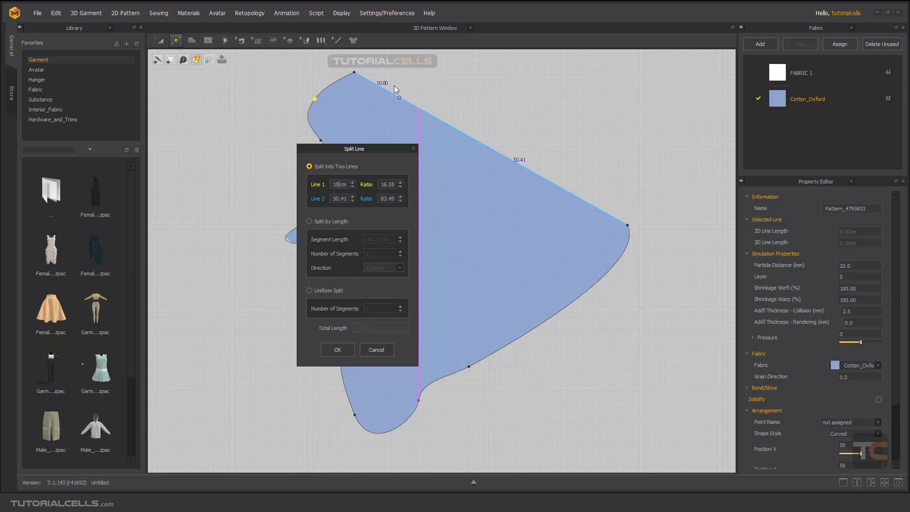
pyautogui.moveTo(626, 176)
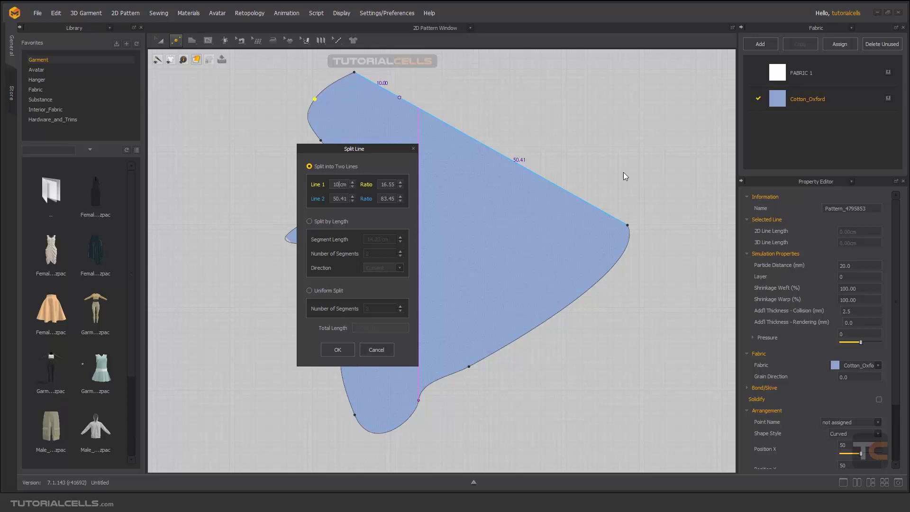
pyautogui.moveTo(631, 225)
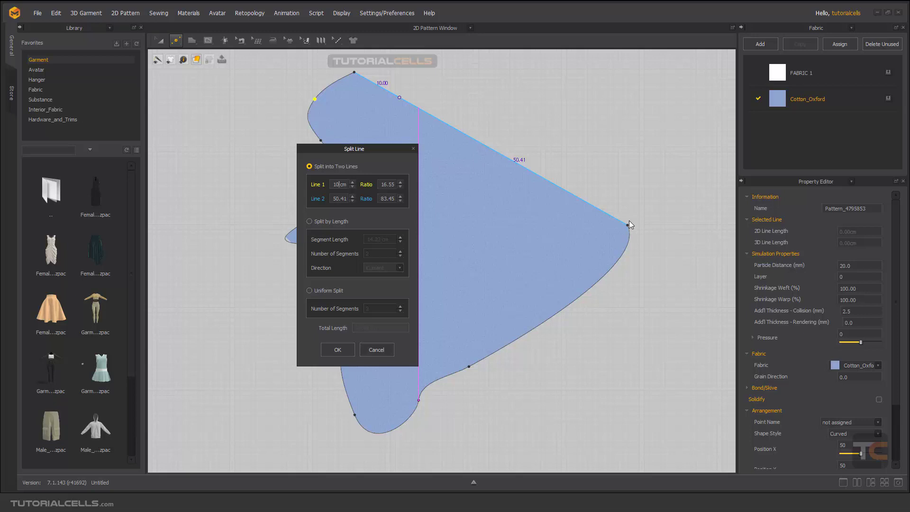
pyautogui.click(310, 221)
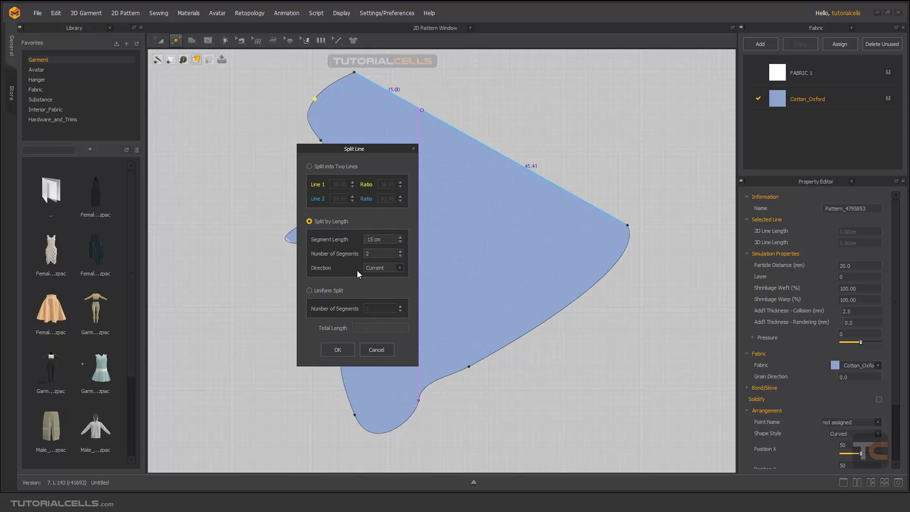
# Set the split direction to Reverse, then Center, then switch to Uniform Split
pyautogui.click(382, 267)
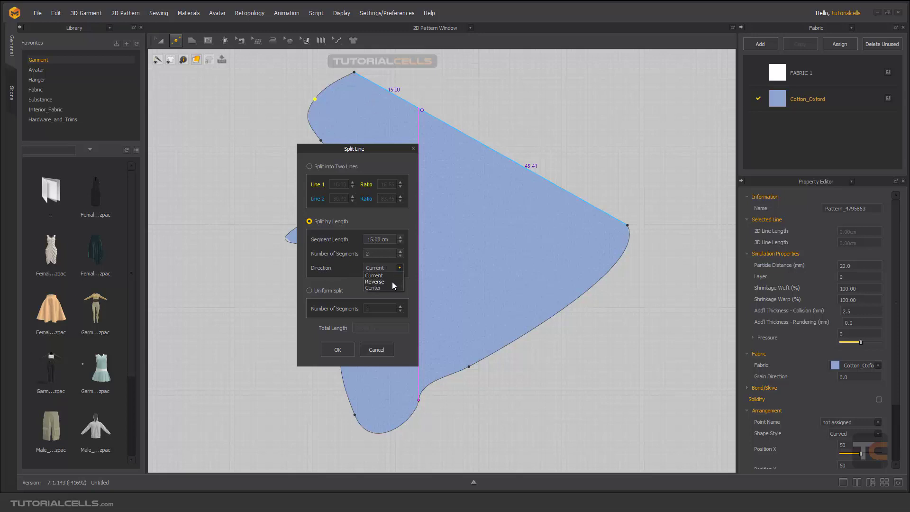
pyautogui.click(375, 281)
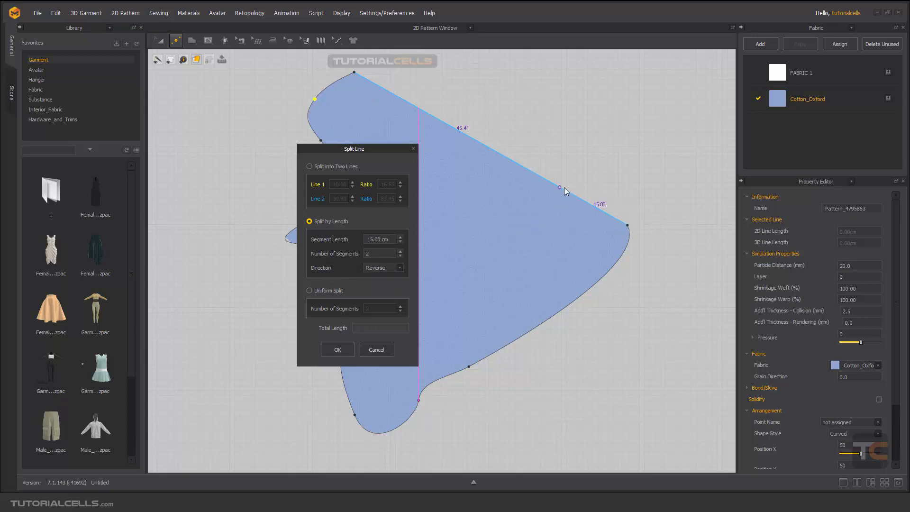
pyautogui.moveTo(445, 242)
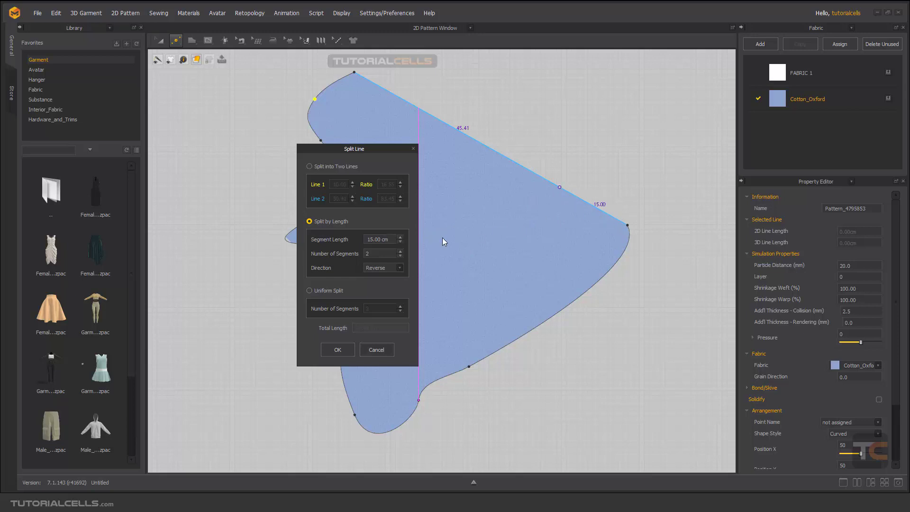
pyautogui.click(382, 267)
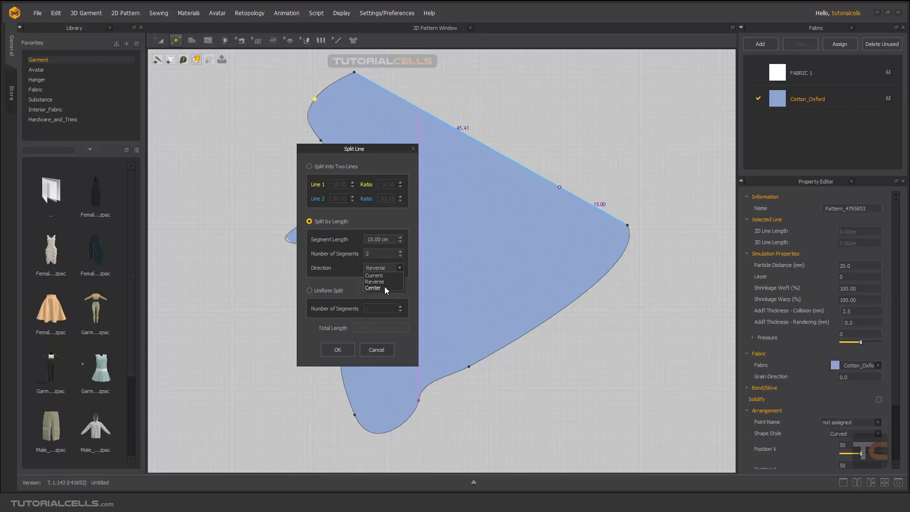
pyautogui.click(372, 288)
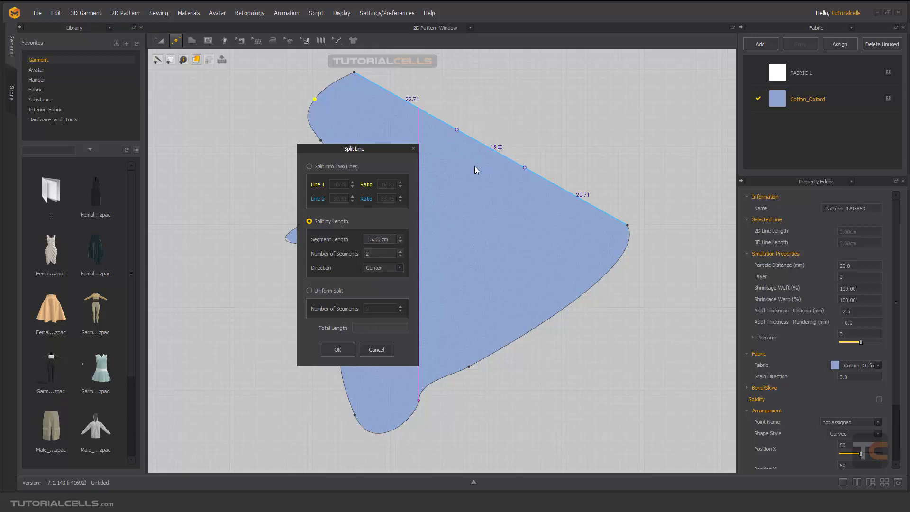
pyautogui.moveTo(486, 152)
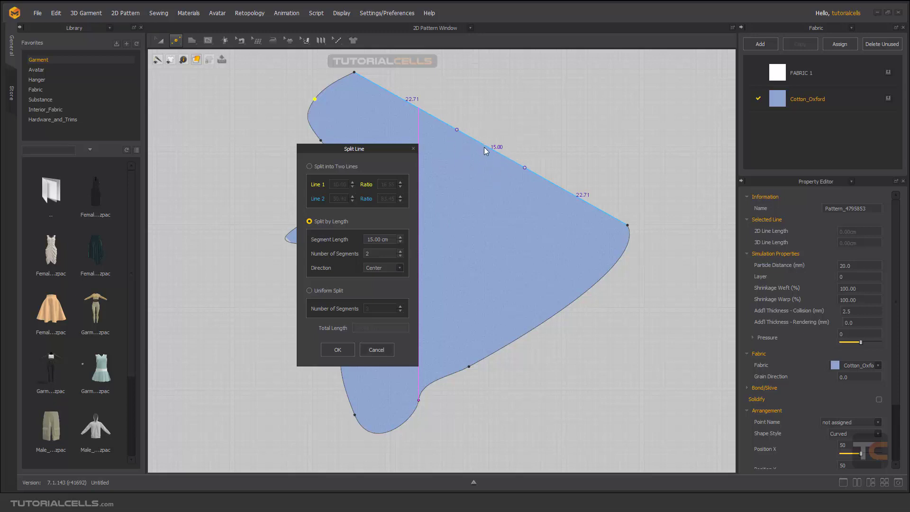
pyautogui.moveTo(468, 122)
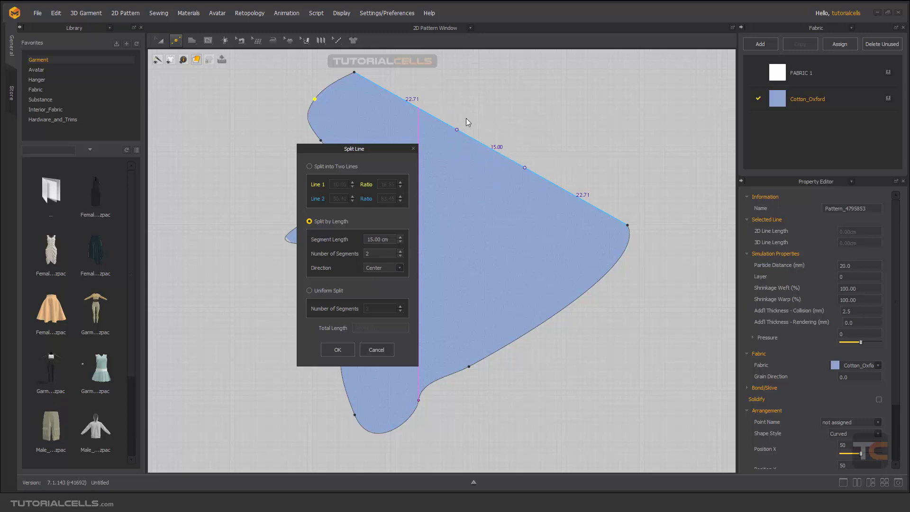
pyautogui.moveTo(390, 150)
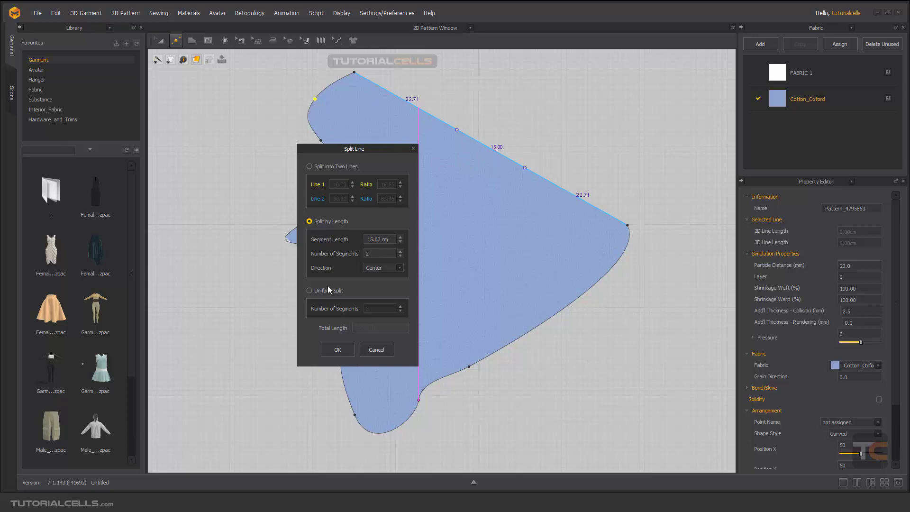
pyautogui.click(309, 290)
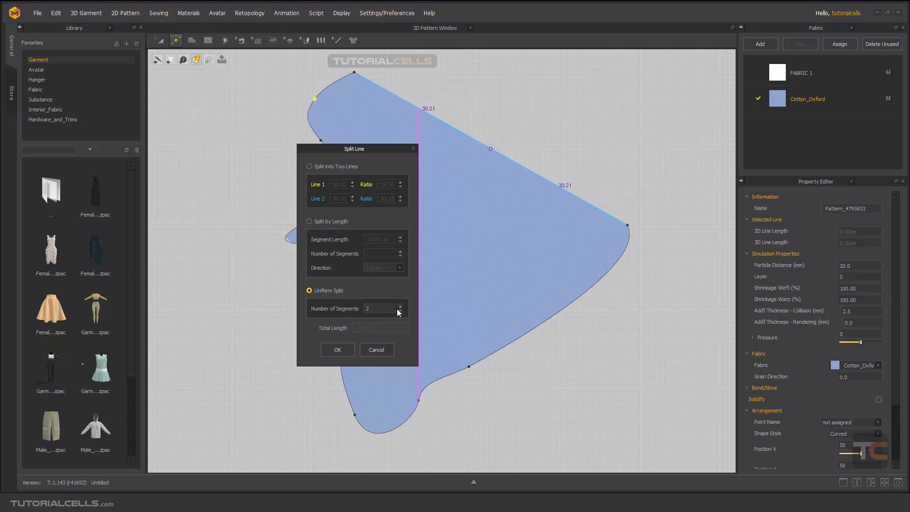
# Set the uniform split to 5 segments of 10.07 cm and close the dialog
pyautogui.write('5')
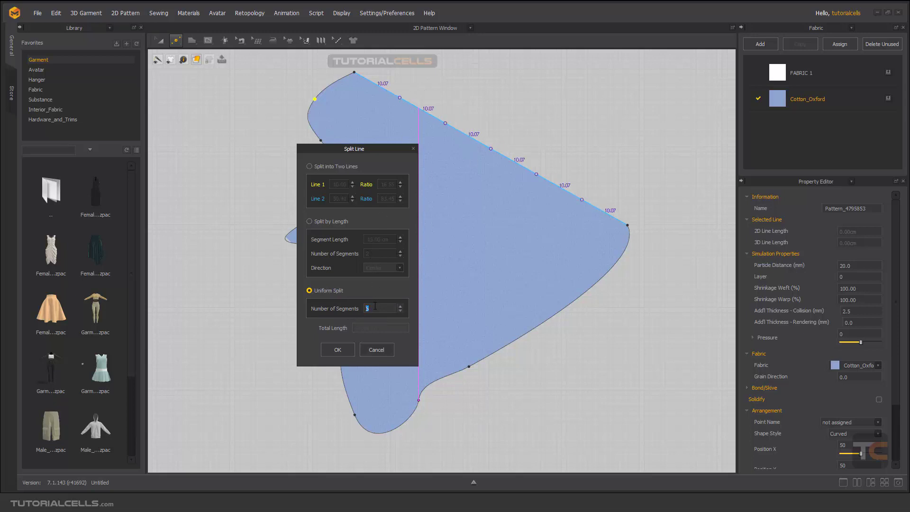
pyautogui.moveTo(378, 275)
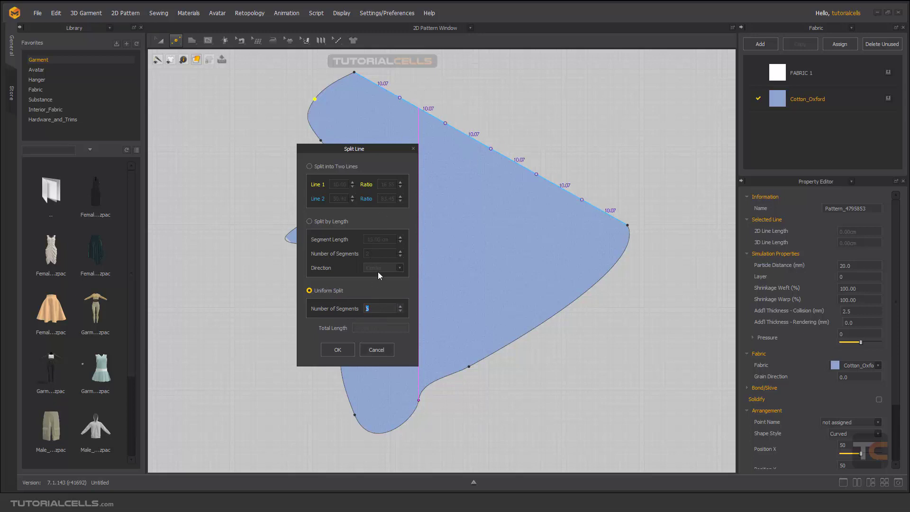
pyautogui.click(337, 350)
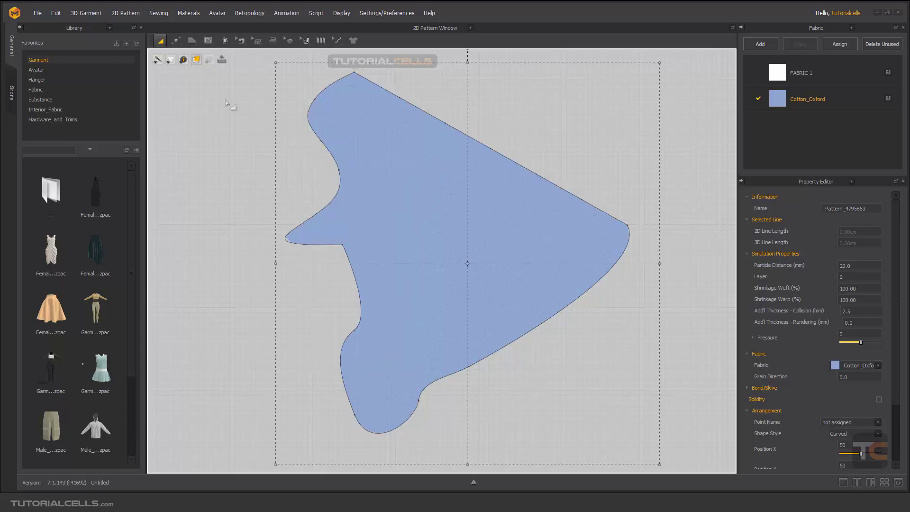
# Select the pattern piece and open the pattern editing tools list for Add Point/Split Line
pyautogui.click(491, 149)
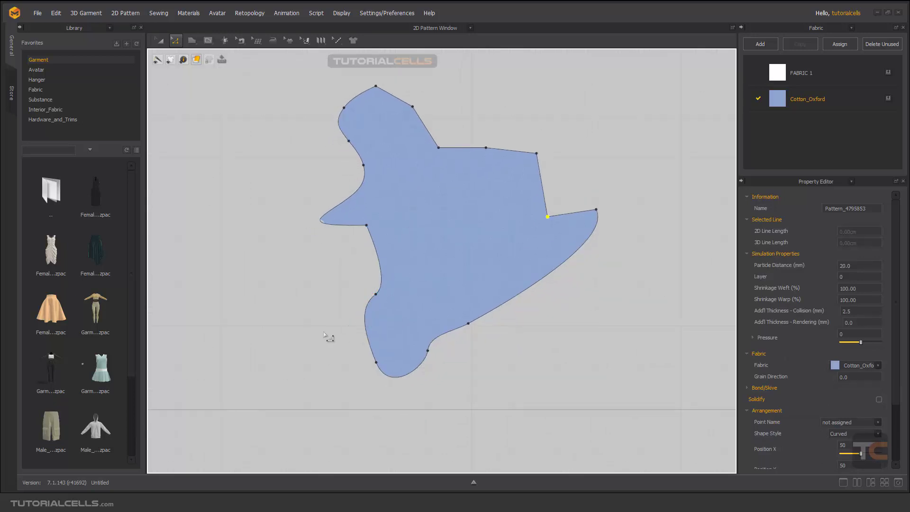
pyautogui.click(176, 40)
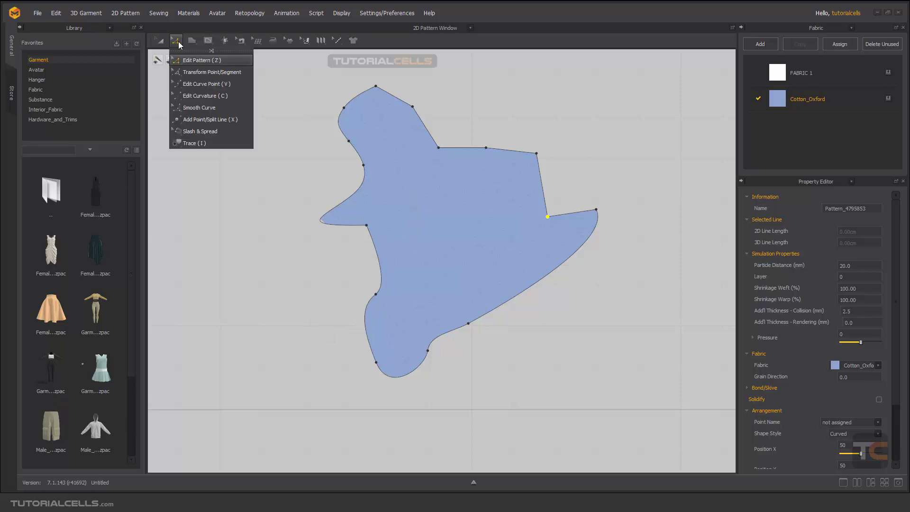
pyautogui.moveTo(202, 121)
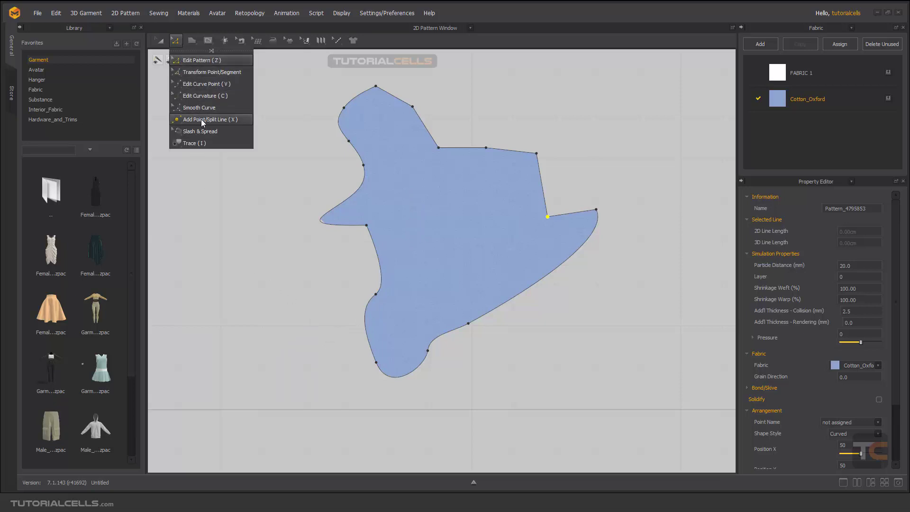